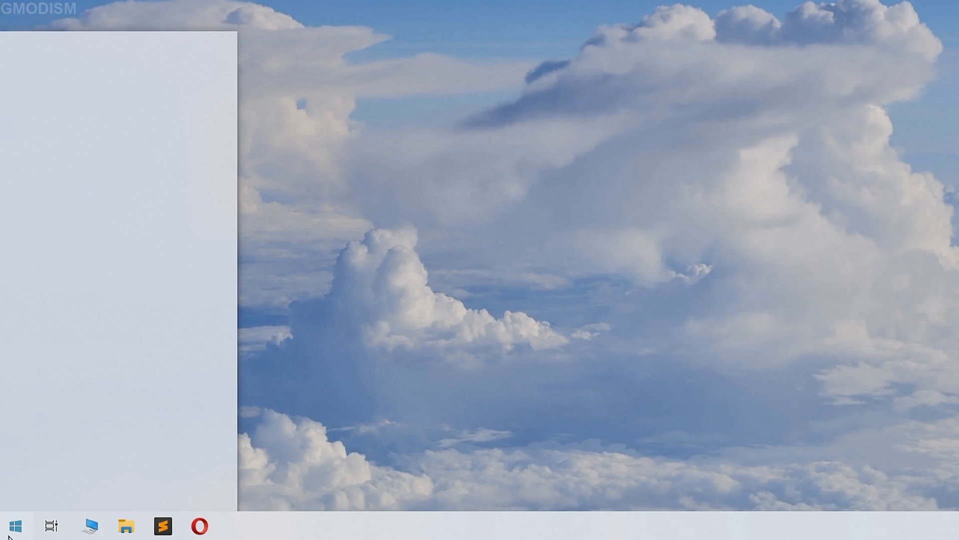
- Launch the Settings app from the Start menu and view its category tiles
{"action": "left_click", "coordinate": [15, 525]}
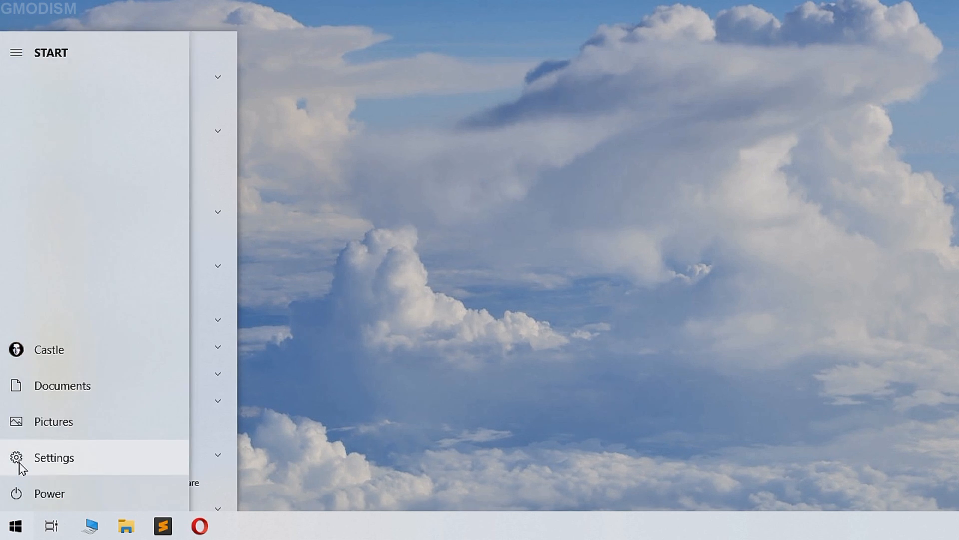
{"action": "left_click", "coordinate": [54, 457]}
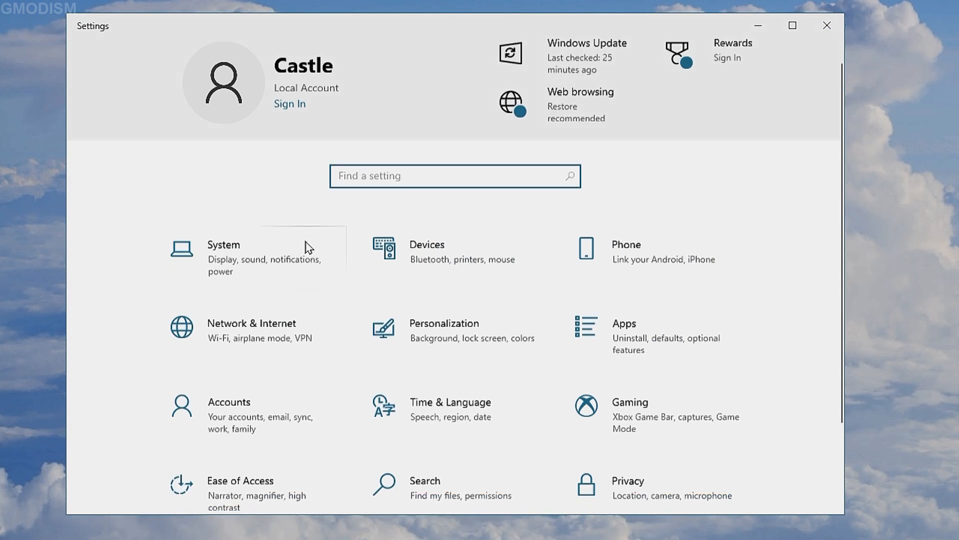
{"action": "scroll", "scroll_direction": "down", "scroll_amount": 3}
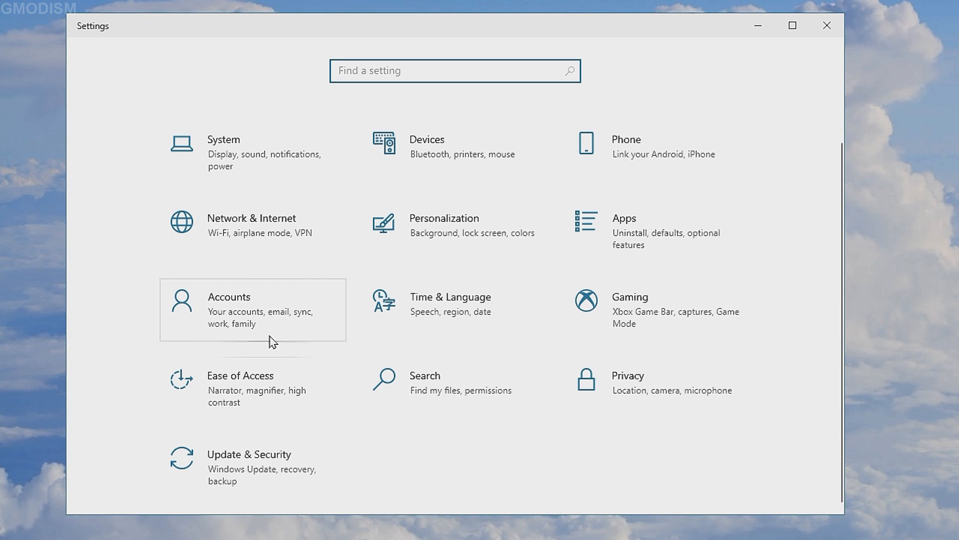
- Go to Accounts > Family & other users, listing De Andra and Neko
{"action": "left_click", "coordinate": [228, 310]}
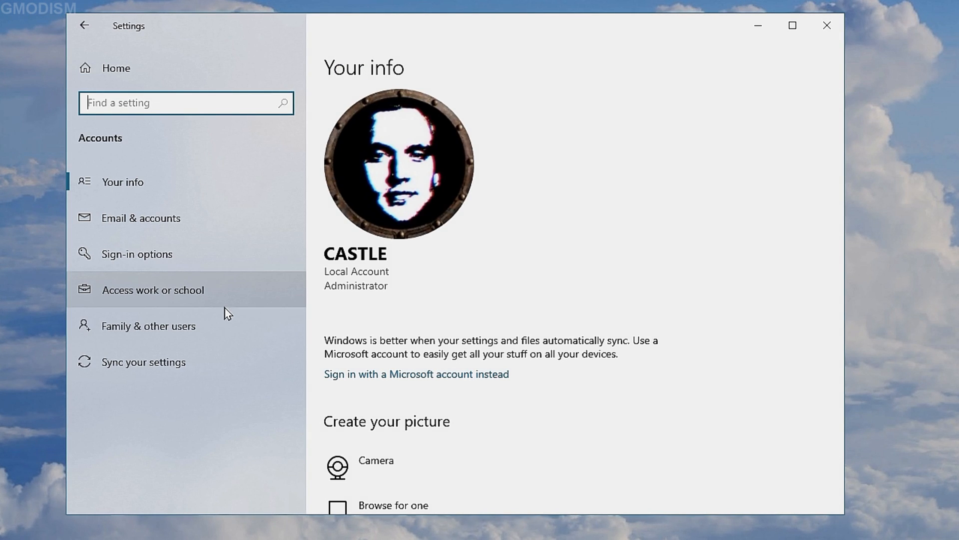
{"action": "mouse_move", "coordinate": [179, 217]}
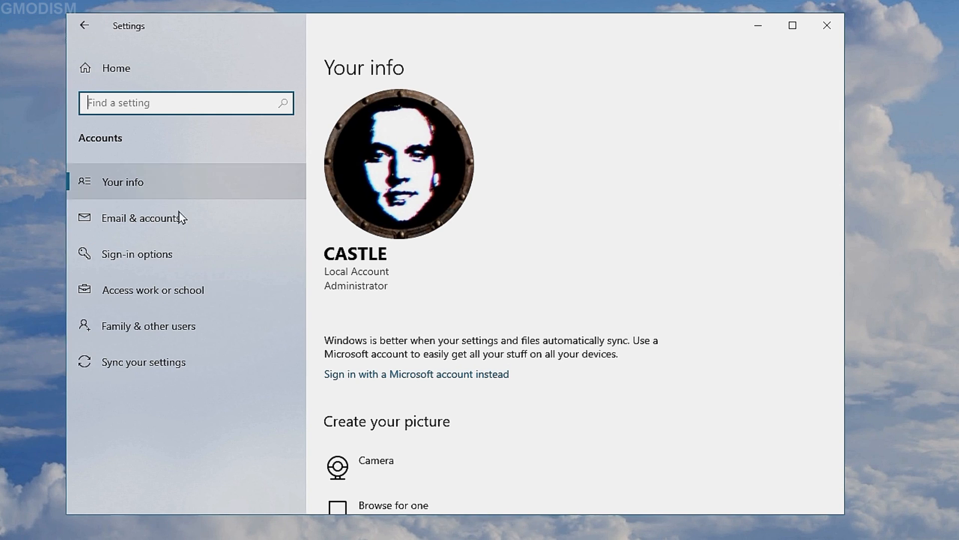
{"action": "mouse_move", "coordinate": [163, 325]}
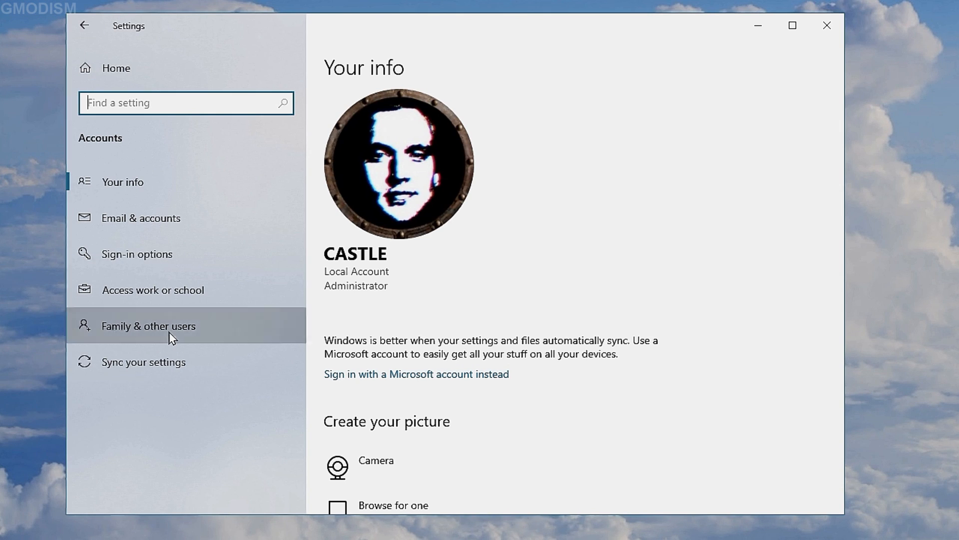
{"action": "left_click", "coordinate": [148, 326]}
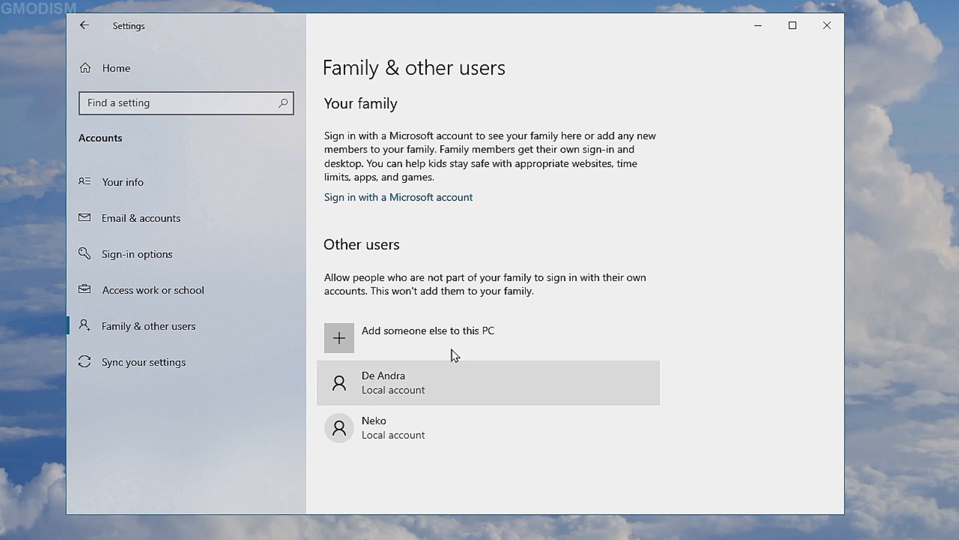
- Remove the De Andra account, confirming Delete account and data, leaving only Neko
{"action": "left_click", "coordinate": [429, 383]}
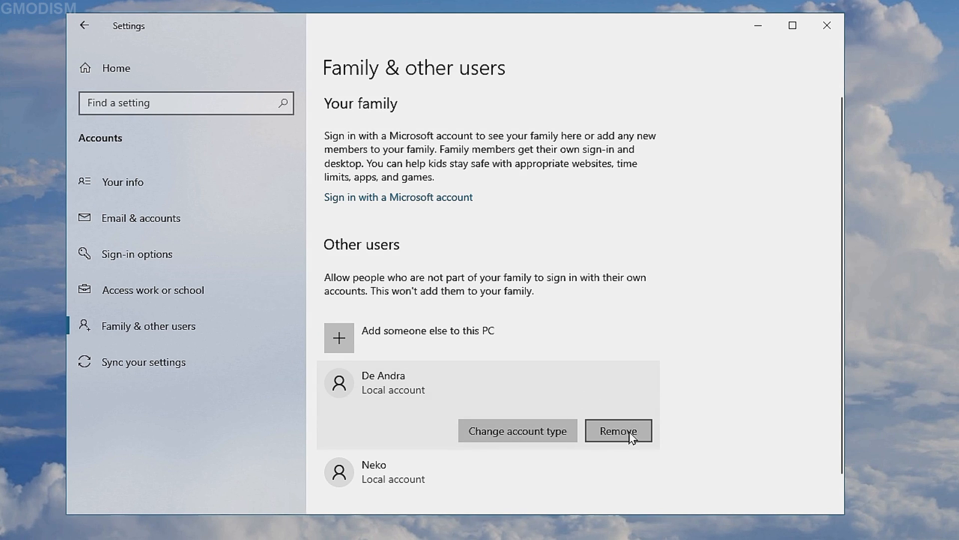
{"action": "left_click", "coordinate": [618, 429]}
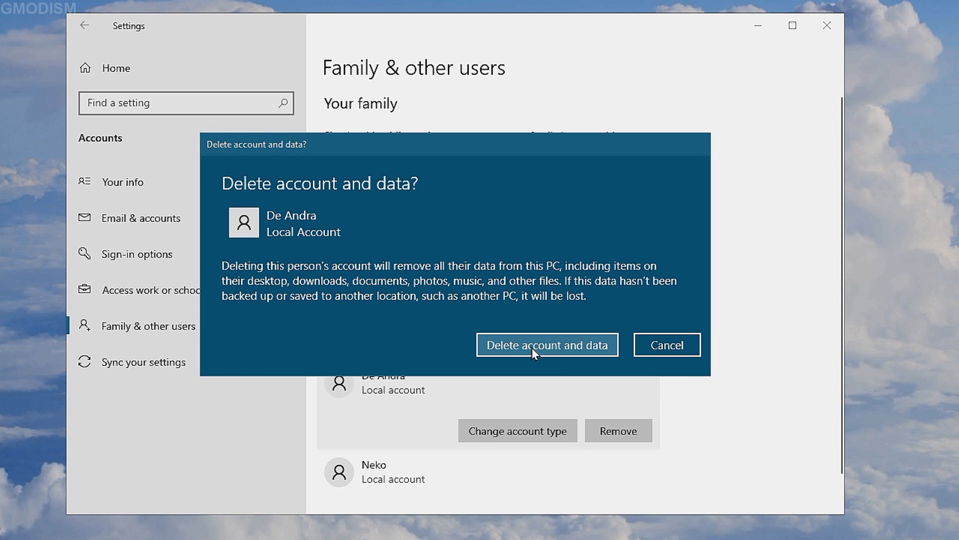
{"action": "mouse_move", "coordinate": [574, 354]}
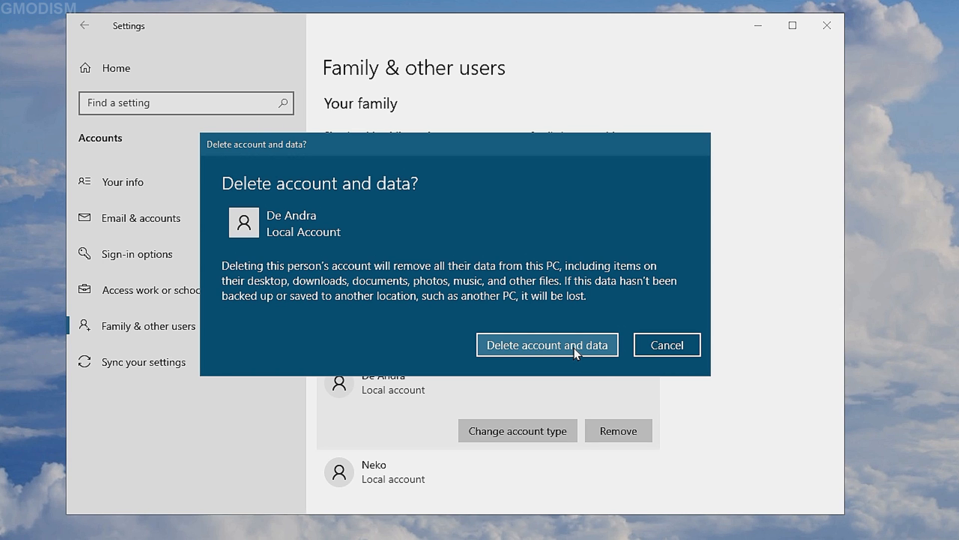
{"action": "left_click", "coordinate": [546, 345]}
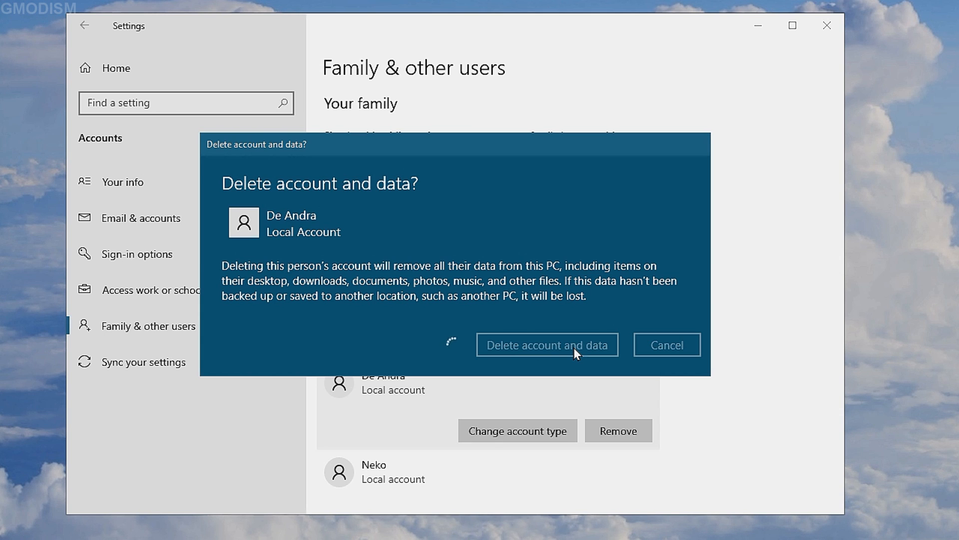
{"action": "left_click", "coordinate": [547, 345]}
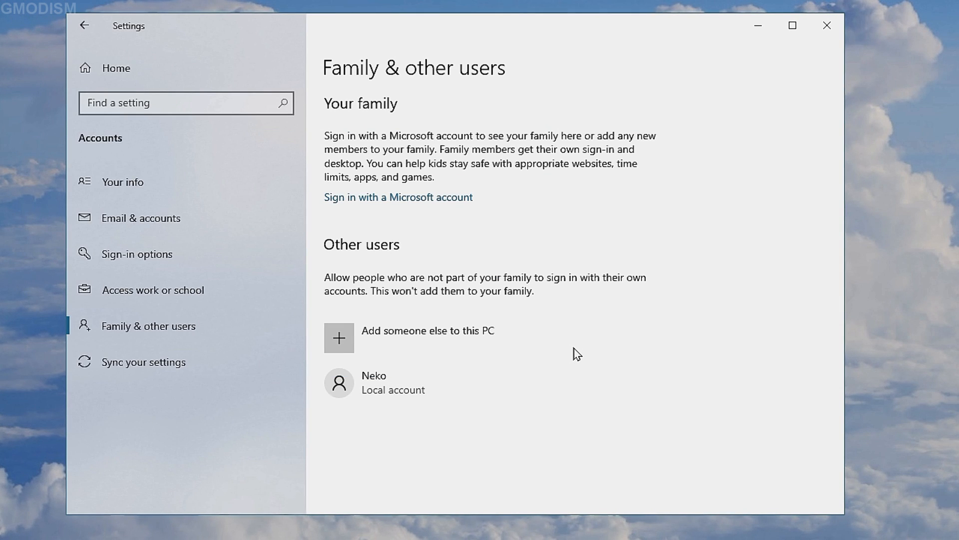